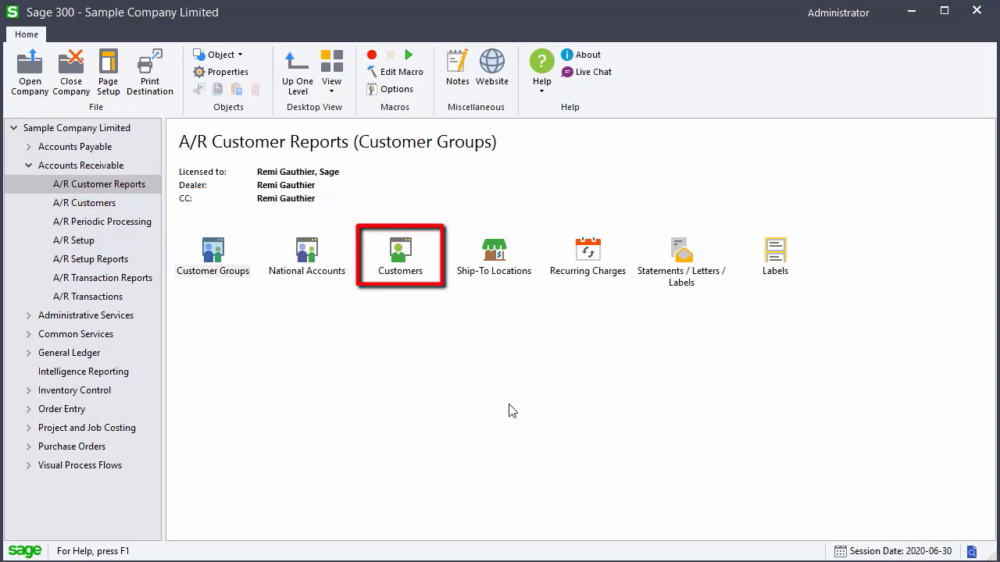
Step: Bring up the A/R Customers Report settings window from A/R Customer Reports
{"action": "left_click", "coordinate": [306, 253]}
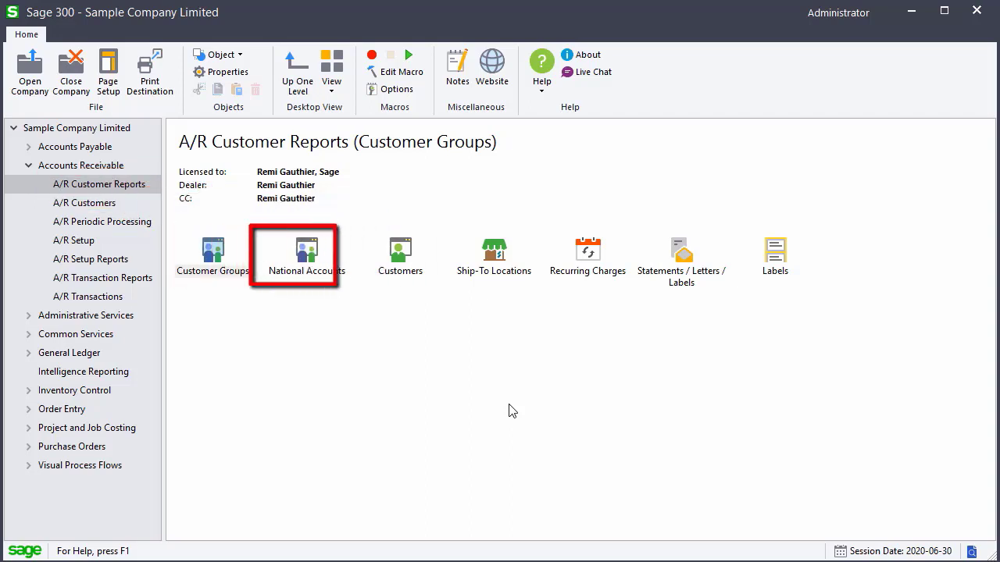
{"action": "left_click", "coordinate": [494, 252]}
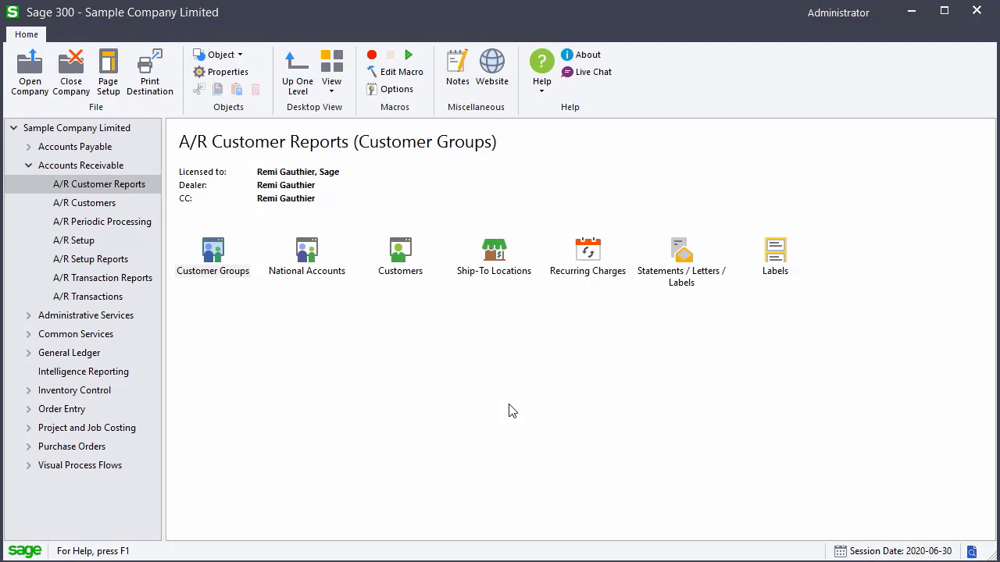
{"action": "left_click", "coordinate": [400, 257]}
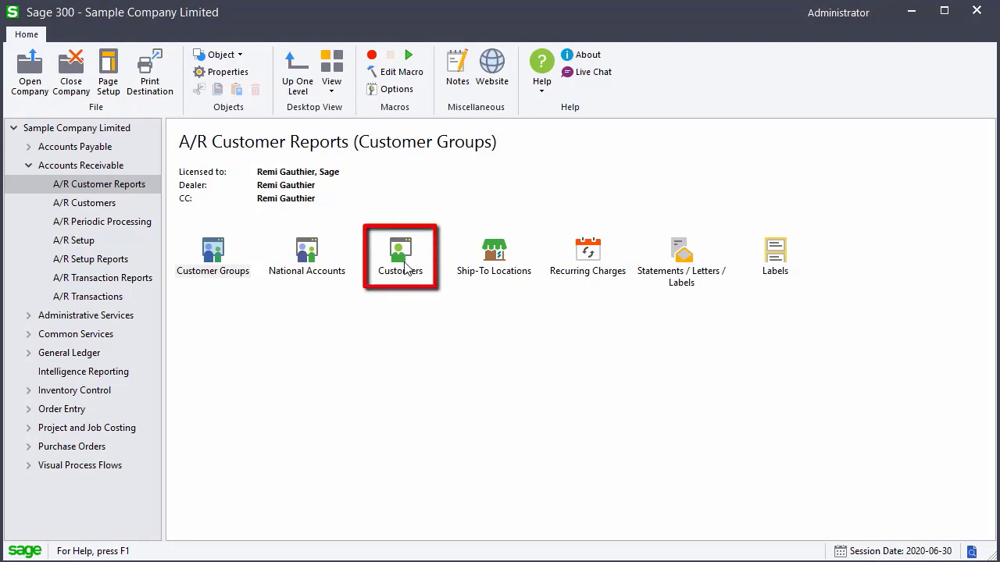
{"action": "double_click", "coordinate": [400, 257]}
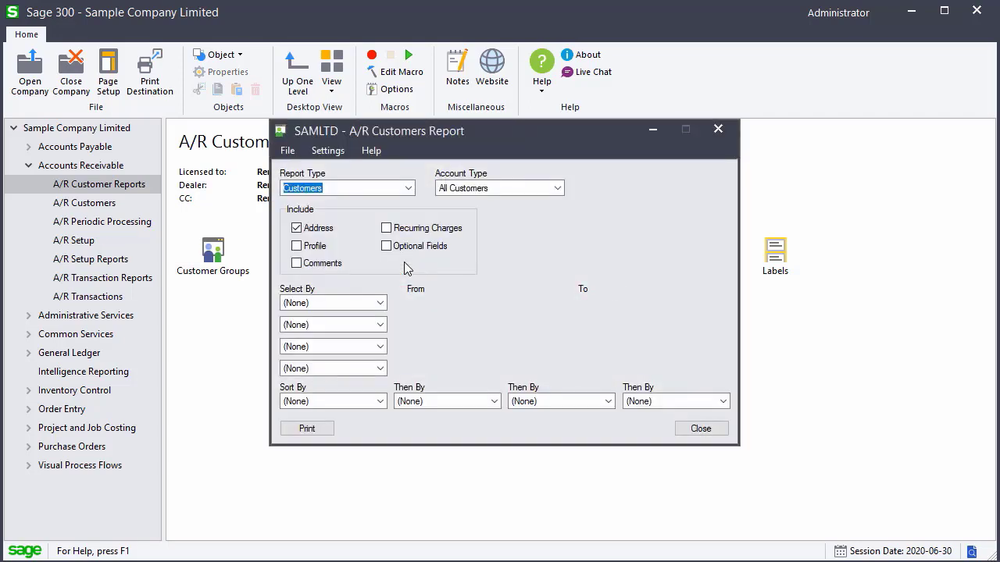
Step: Try the Customer Period Statistics report type, then set it back to Customers
{"action": "left_click", "coordinate": [408, 188]}
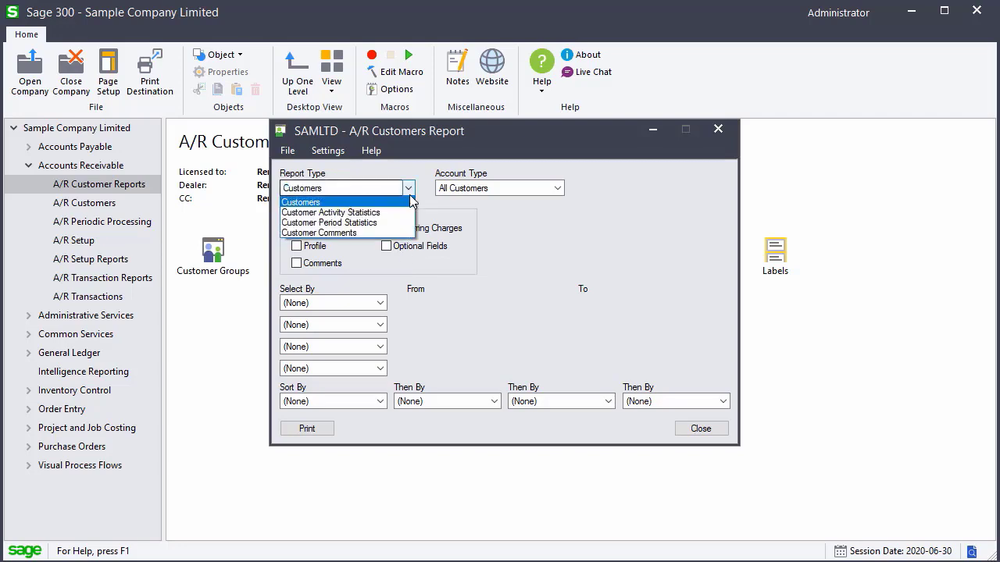
{"action": "left_click", "coordinate": [328, 222]}
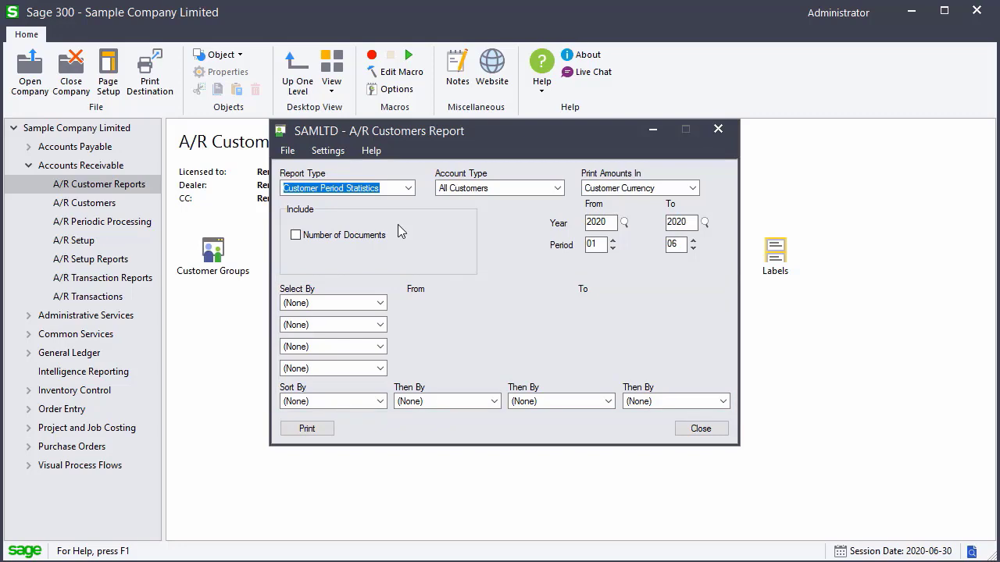
{"action": "left_click", "coordinate": [407, 187]}
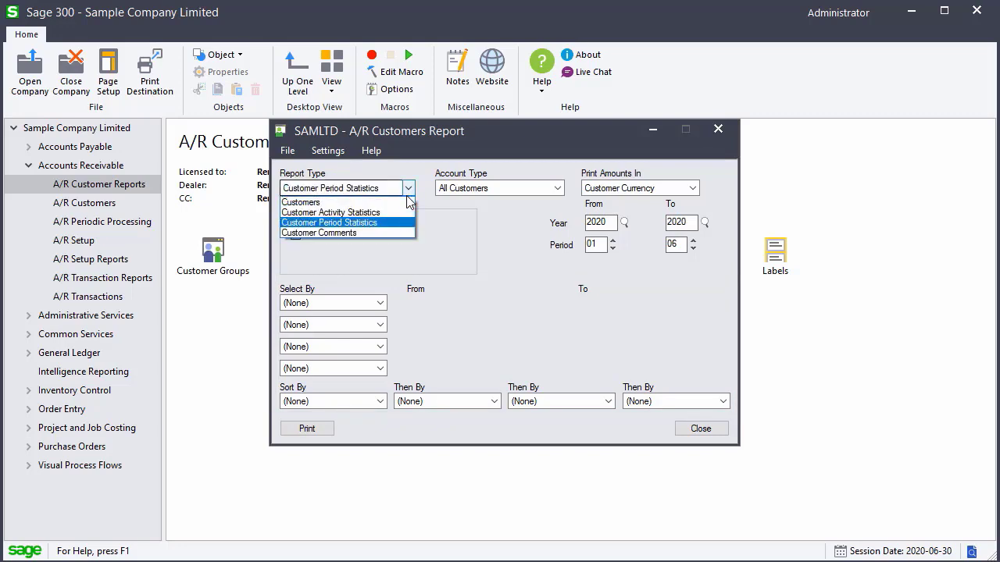
{"action": "left_click", "coordinate": [300, 201]}
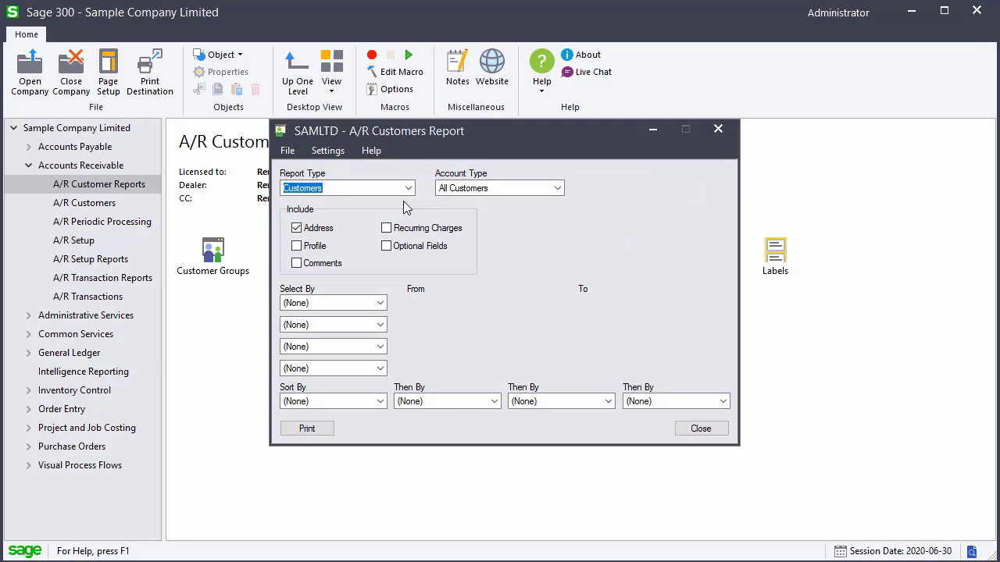
Step: Preview the Customers report with Profile included for customer number 1200, then close it
{"action": "left_click", "coordinate": [297, 245]}
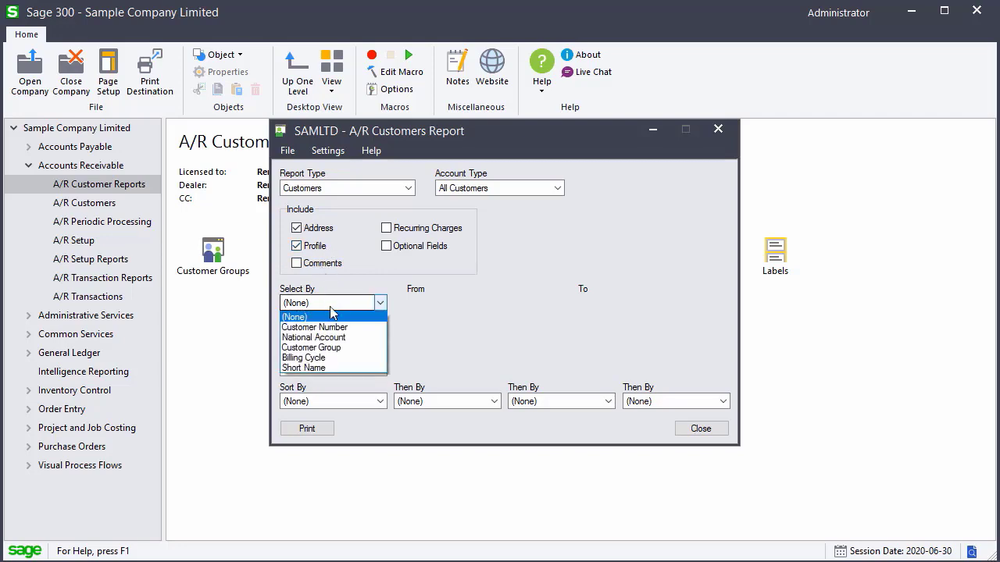
{"action": "left_click", "coordinate": [315, 326]}
{"action": "type", "text": "1200"}
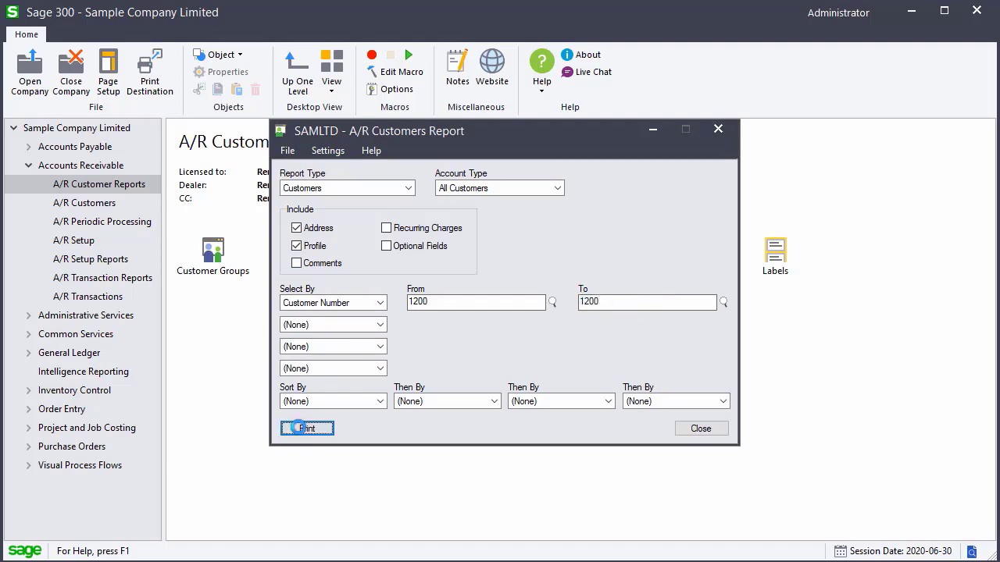
{"action": "left_click", "coordinate": [306, 428]}
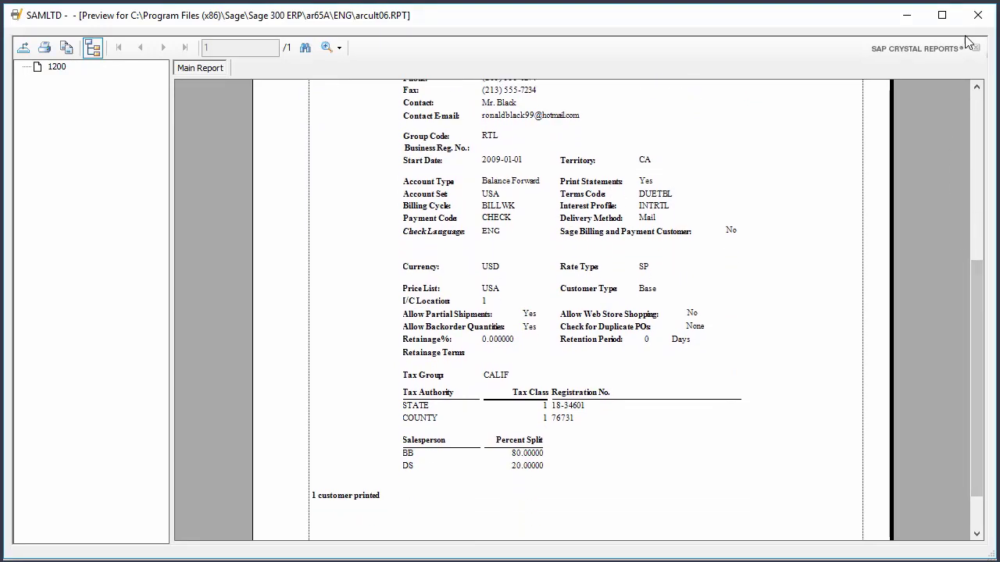
{"action": "left_click", "coordinate": [978, 14]}
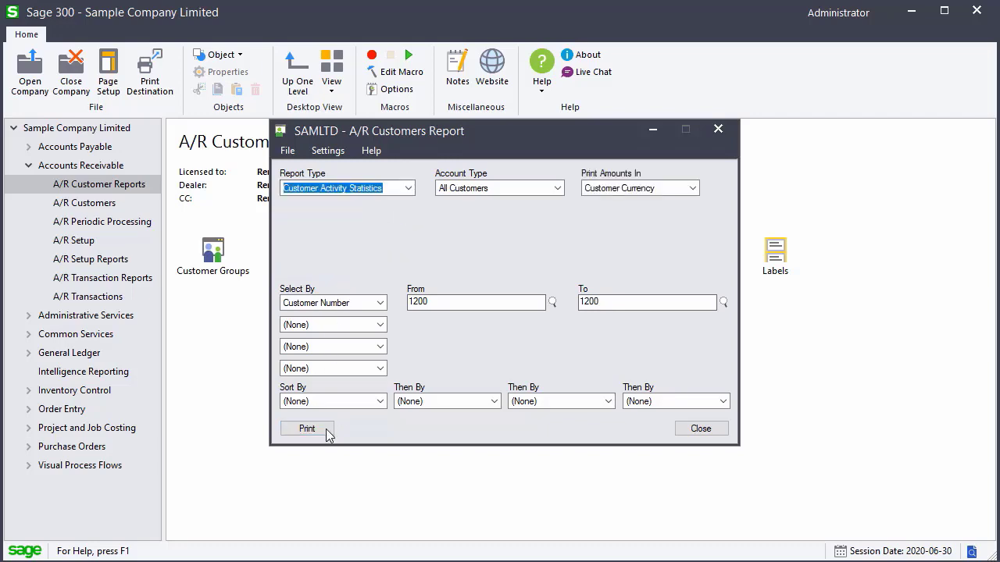
Step: Preview the Customer Activity Statistics report for customer 1200
{"action": "left_click", "coordinate": [306, 428]}
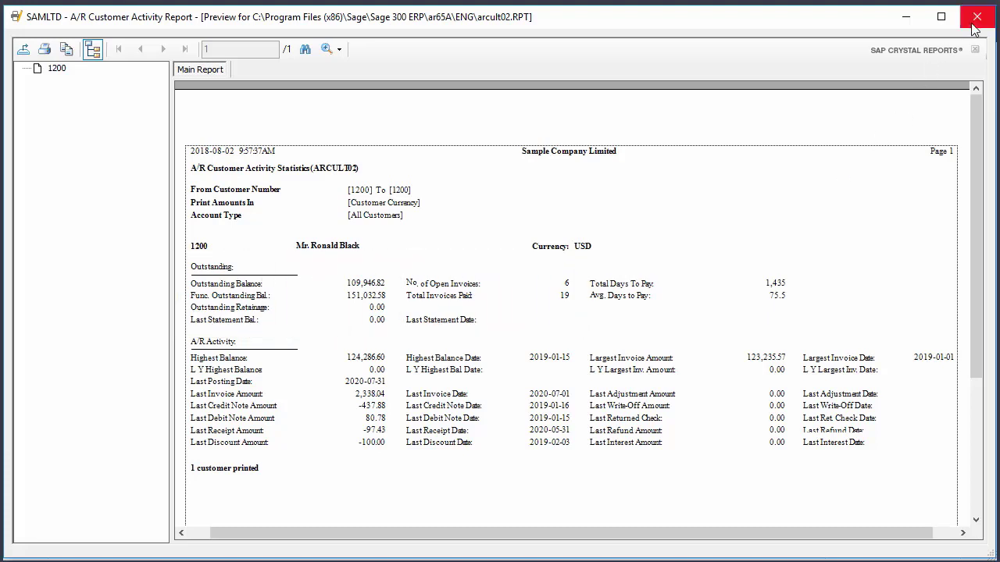
Step: Close the activity preview and bring up the Customer Groups report settings
{"action": "left_click", "coordinate": [975, 15]}
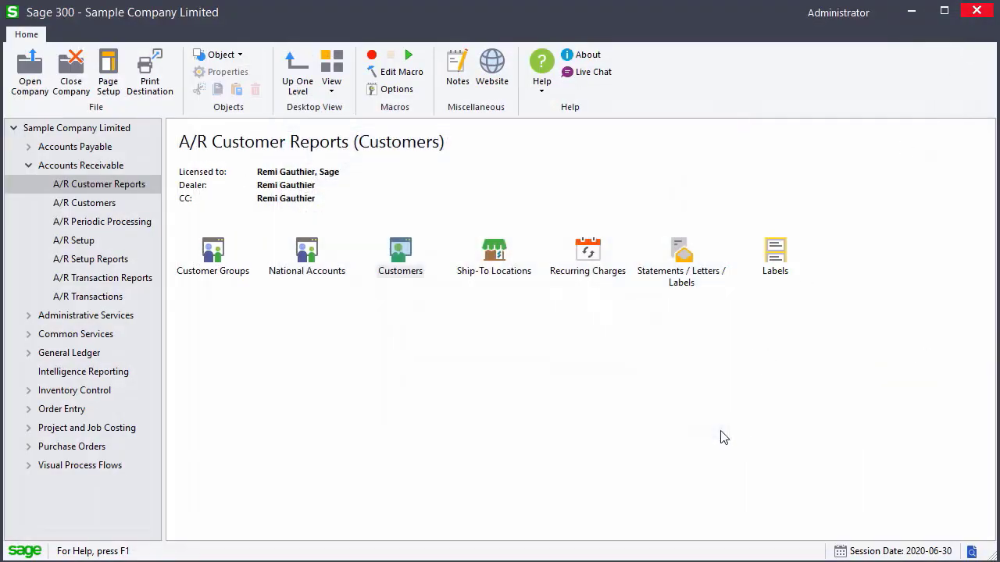
{"action": "left_click", "coordinate": [213, 253]}
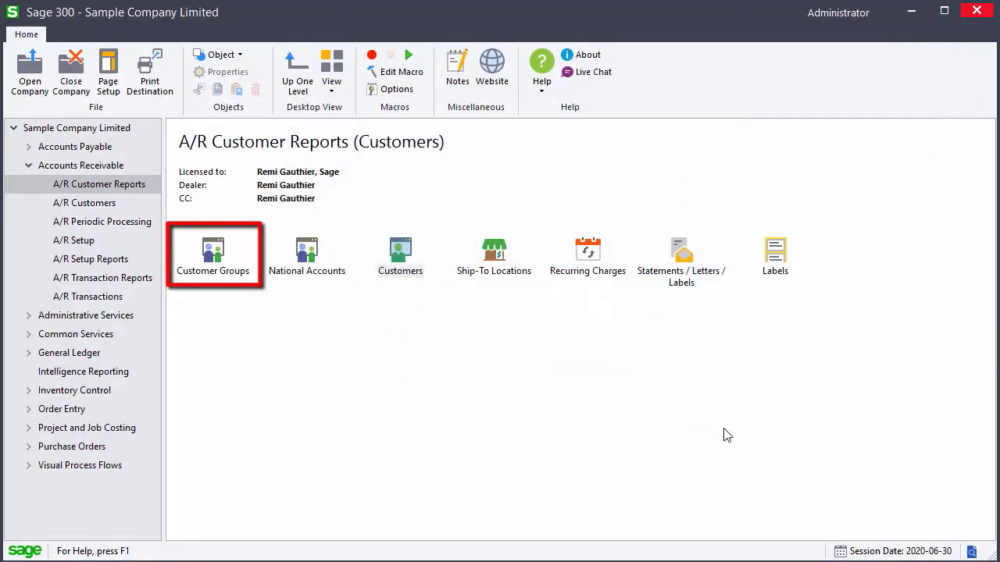
{"action": "mouse_move", "coordinate": [668, 425]}
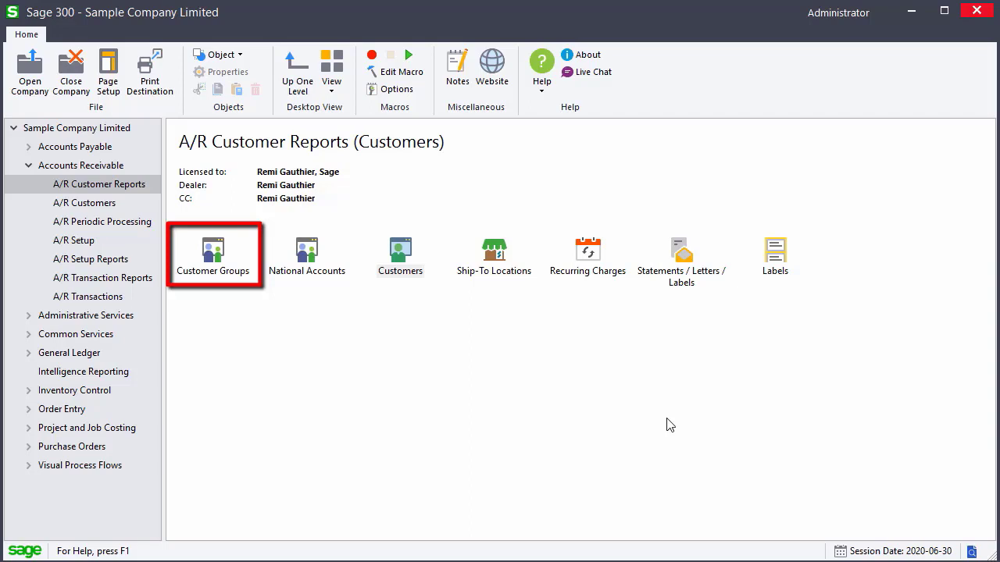
{"action": "double_click", "coordinate": [212, 250]}
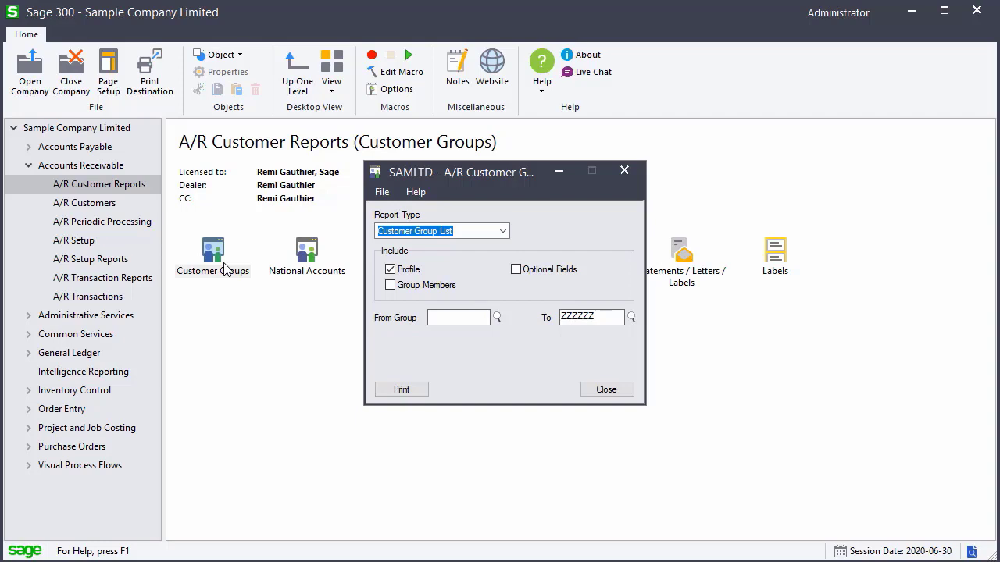
{"action": "mouse_move", "coordinate": [514, 247]}
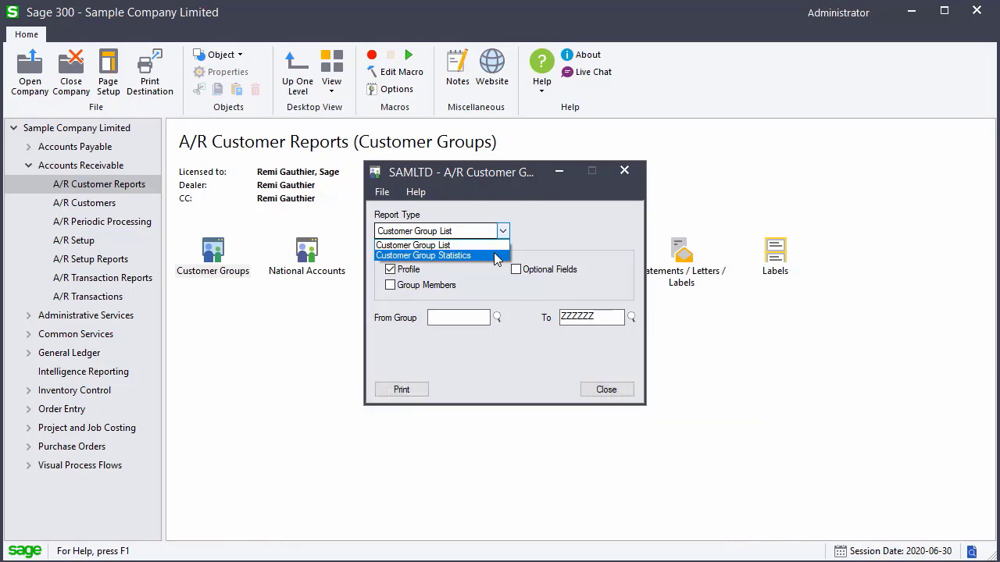
Step: Look at Customer Group Statistics, then set the report type back to Customer Group List
{"action": "left_click", "coordinate": [425, 256]}
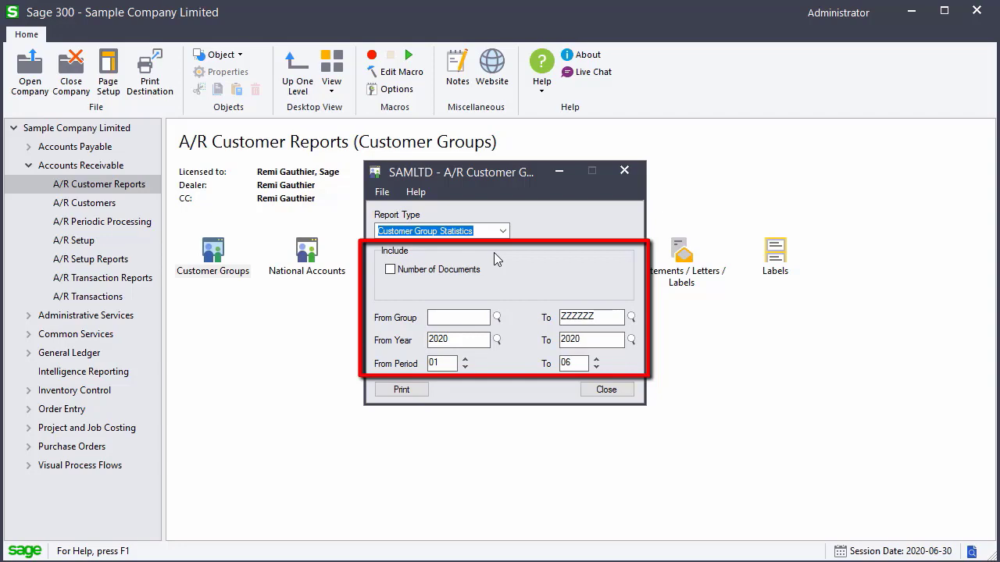
{"action": "left_click", "coordinate": [503, 231]}
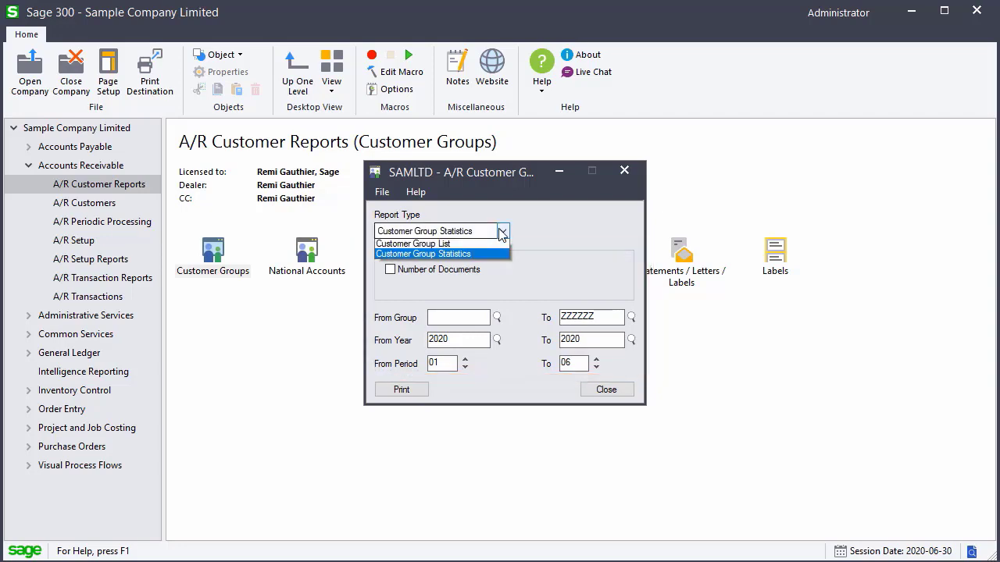
{"action": "left_click", "coordinate": [412, 244]}
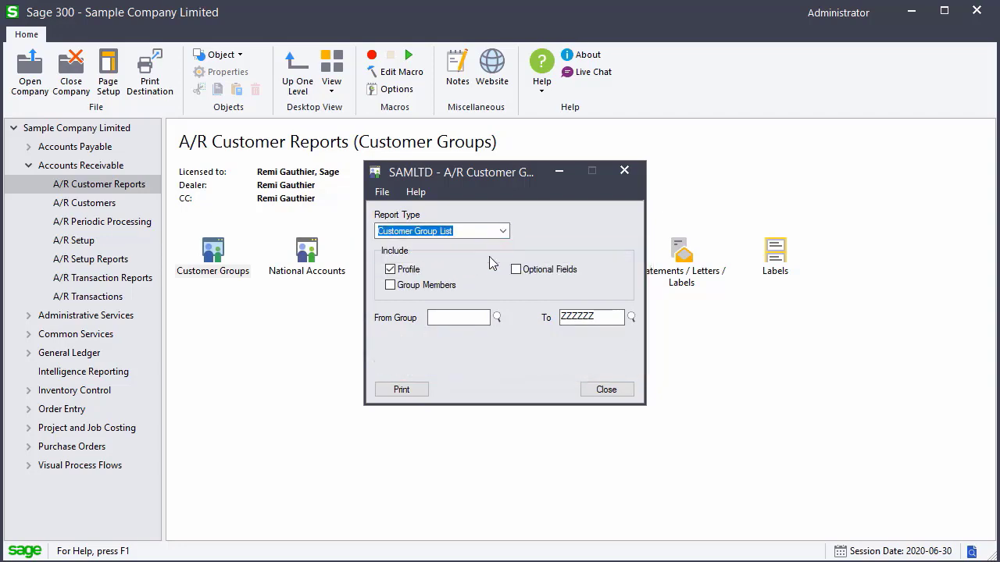
Step: Preview the Customer Group List showing four groups, scroll it, then close the preview
{"action": "left_click", "coordinate": [402, 389]}
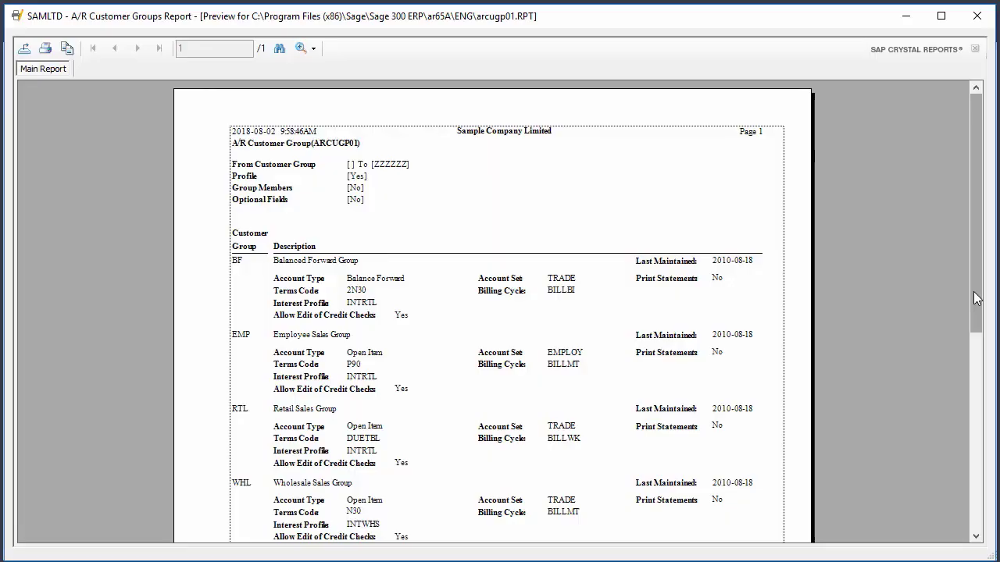
{"action": "scroll", "scroll_direction": "down", "scroll_amount": 3}
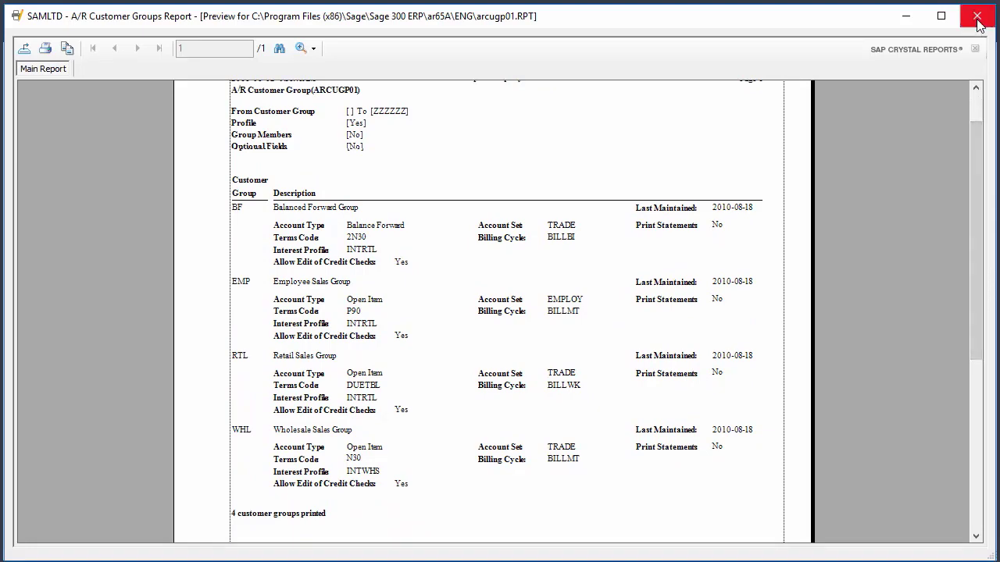
{"action": "left_click", "coordinate": [978, 16]}
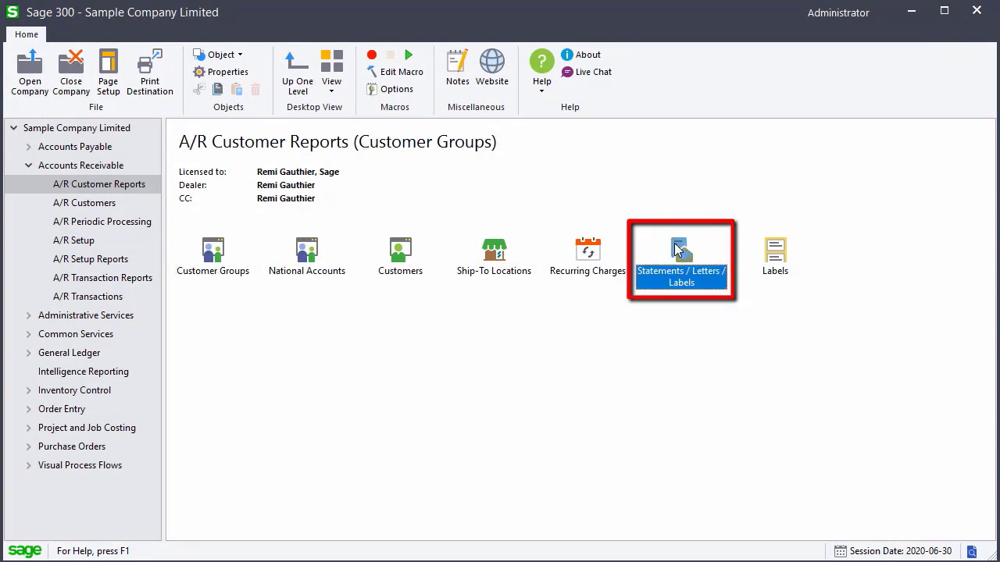
Step: Bring up Statements/Letters/Labels and keep the delivery method on Print Destination
{"action": "double_click", "coordinate": [681, 256]}
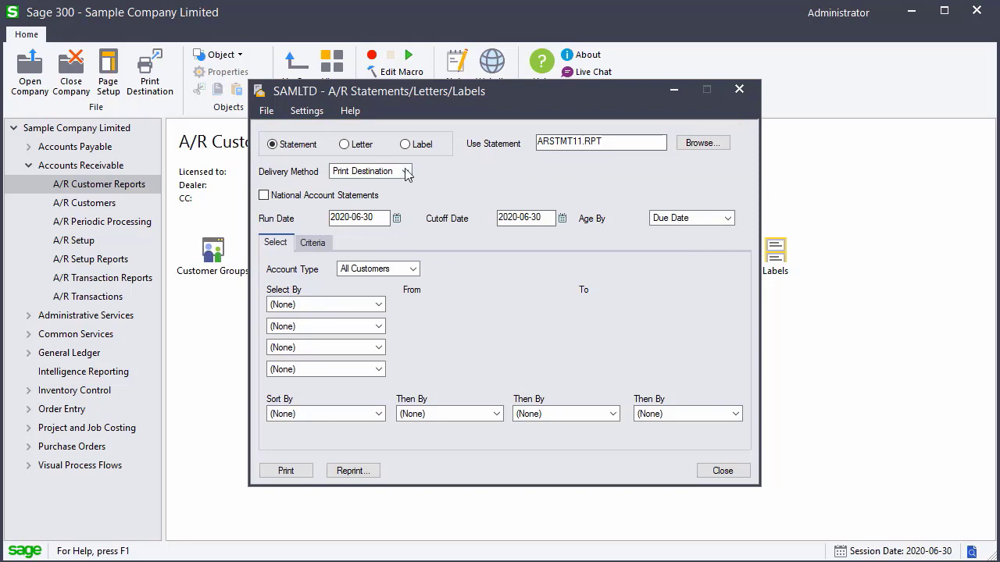
{"action": "left_click", "coordinate": [405, 170]}
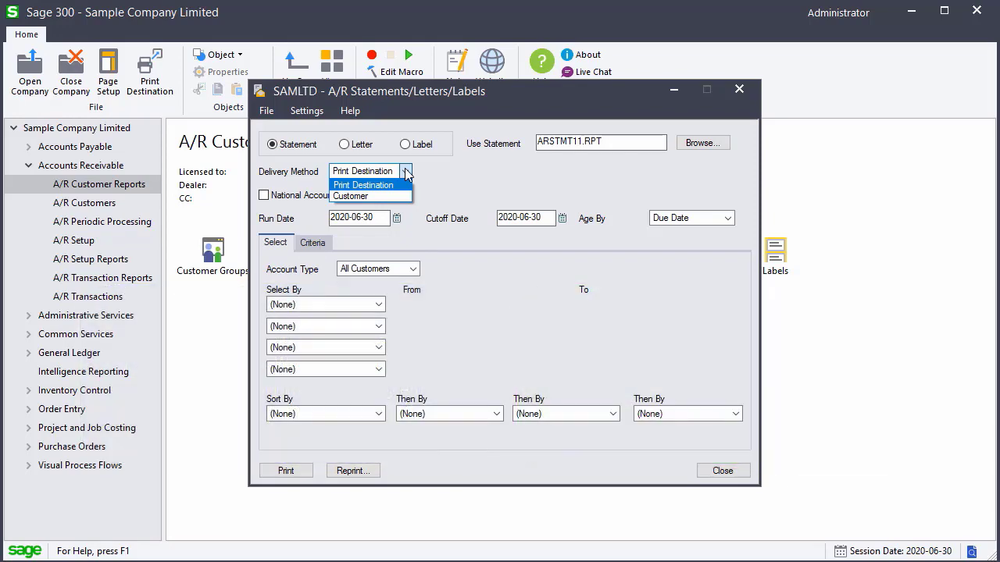
{"action": "left_click", "coordinate": [362, 184]}
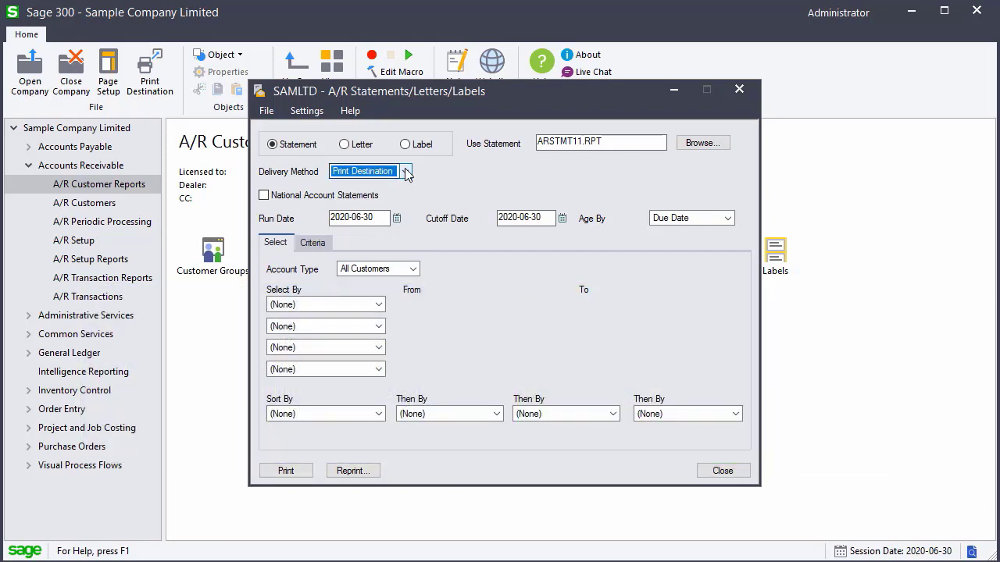
Step: Select statements by Customer Number 1210 to 1210 and show the Criteria settings
{"action": "left_click", "coordinate": [378, 303]}
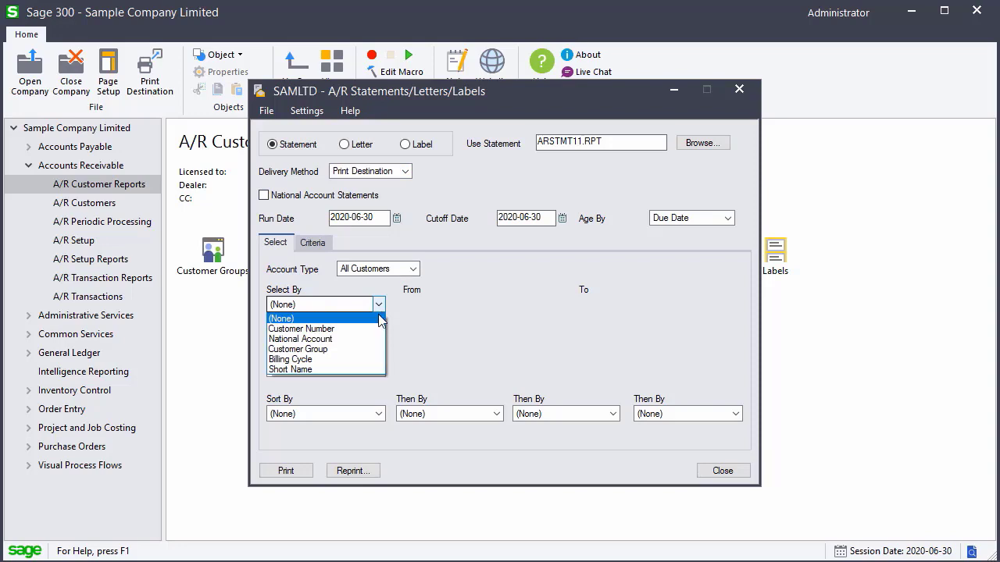
{"action": "left_click", "coordinate": [300, 328]}
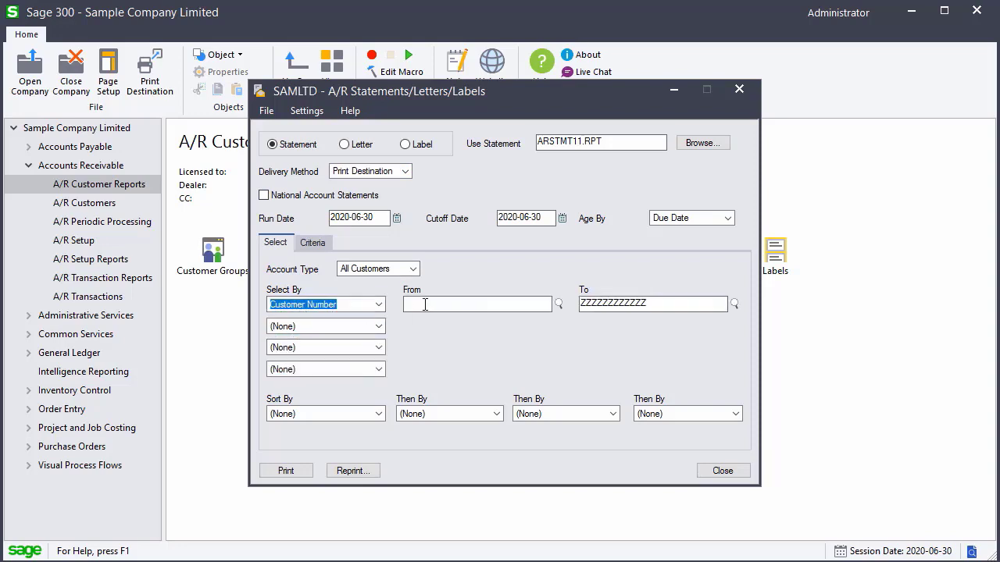
{"action": "type", "text": "1210"}
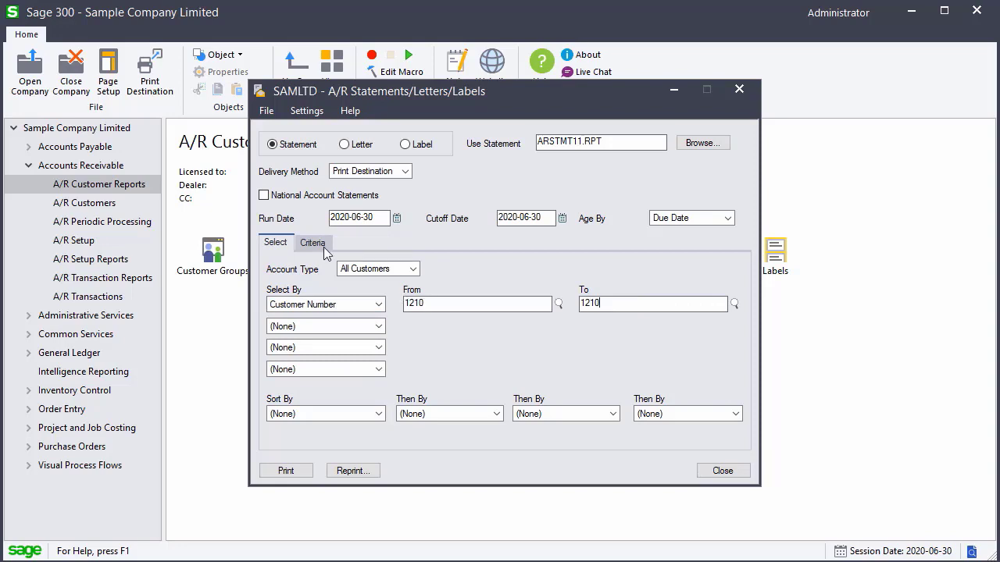
{"action": "left_click", "coordinate": [313, 242]}
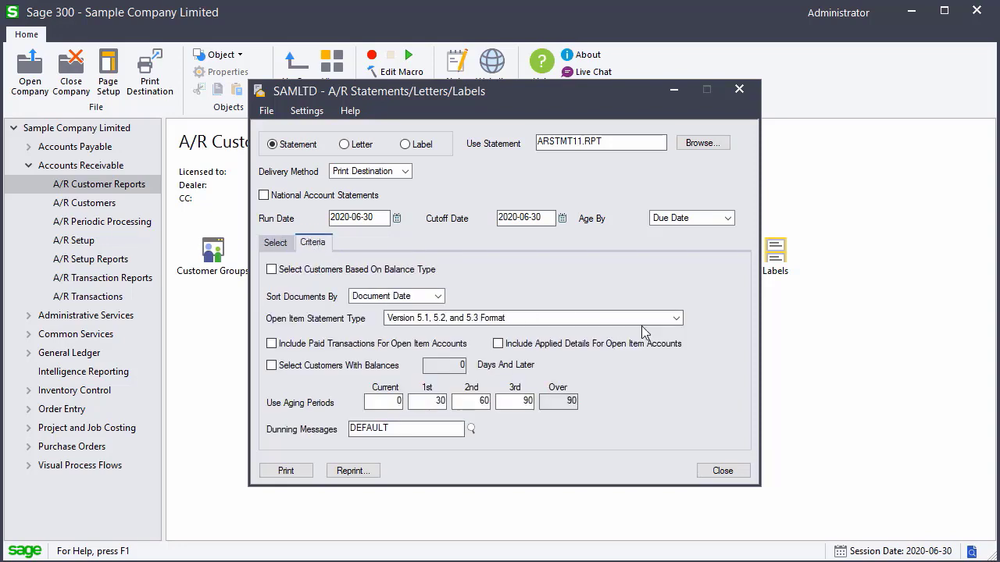
Step: Set Open Item Statement Type to Transaction Current Outstanding Balances and print the statement
{"action": "left_click", "coordinate": [675, 318]}
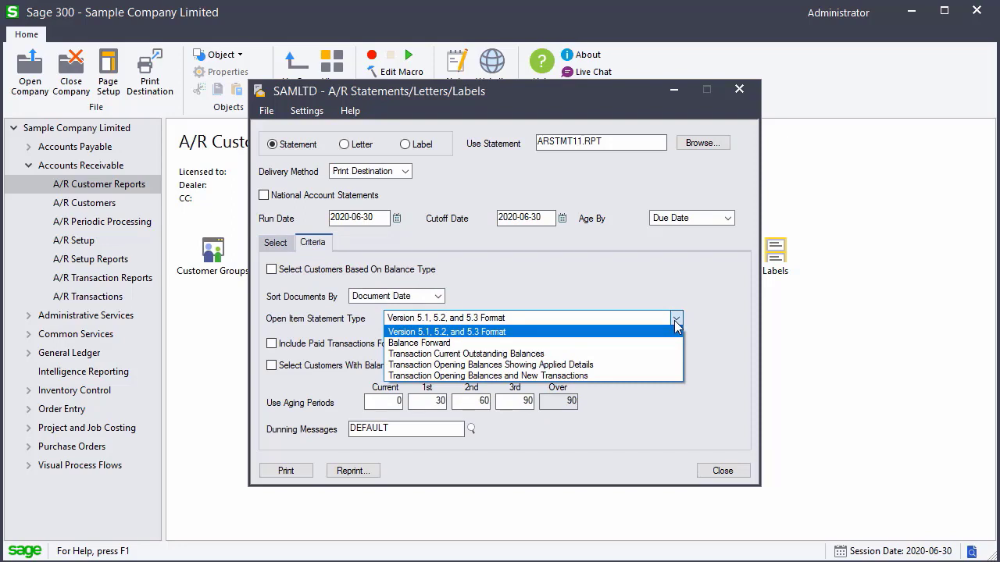
{"action": "left_click", "coordinate": [465, 353]}
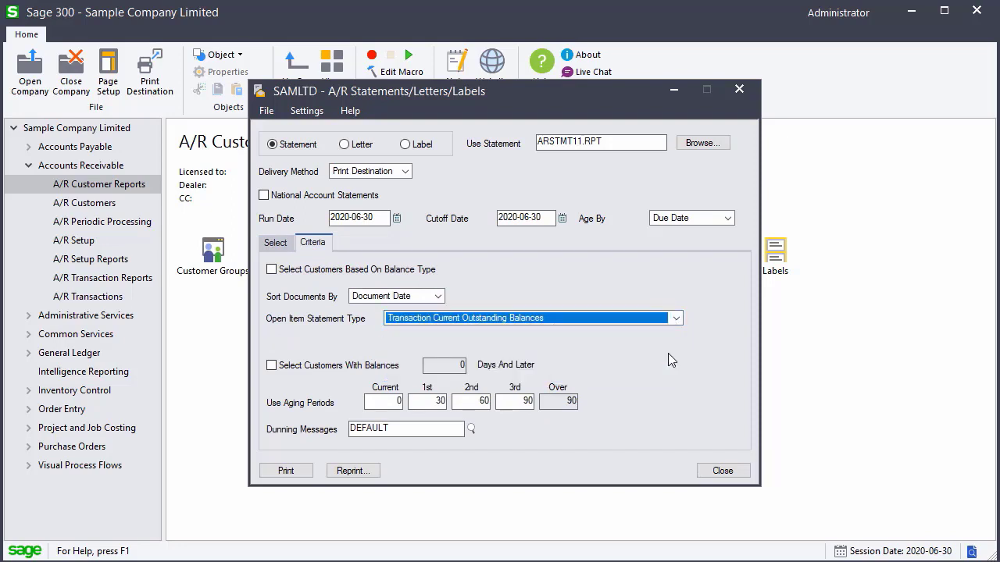
{"action": "left_click", "coordinate": [285, 470]}
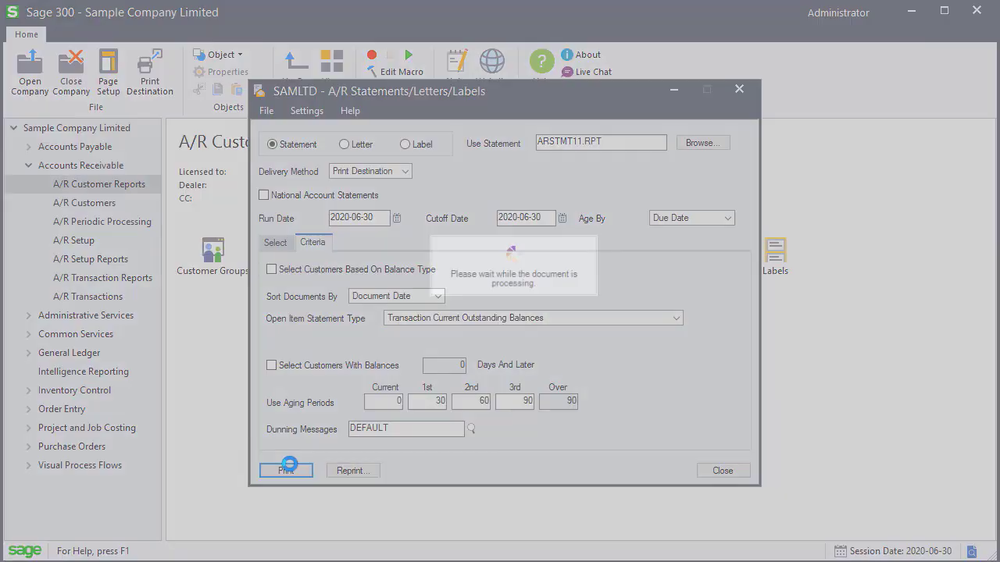
{"action": "left_click", "coordinate": [286, 469]}
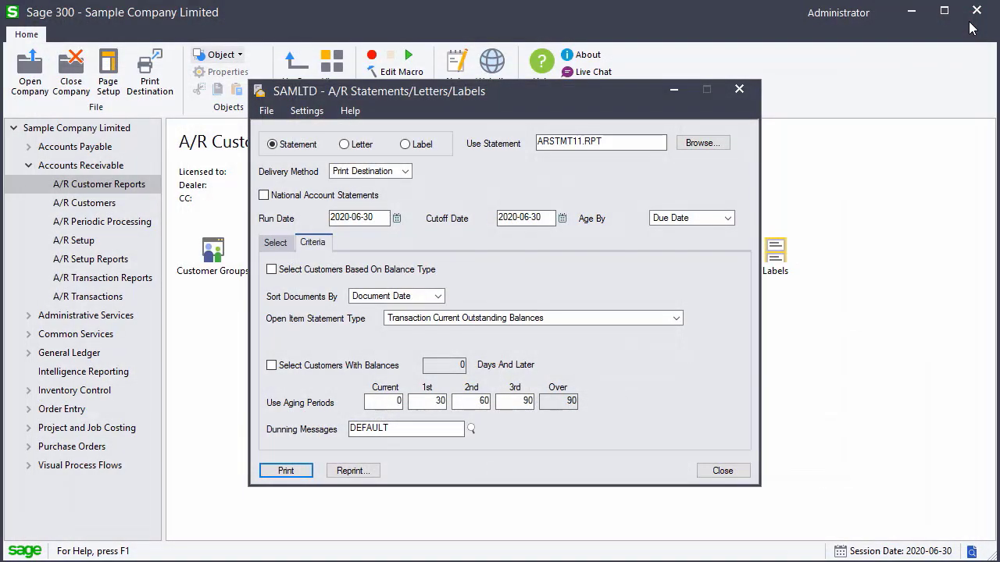
Step: Answer Yes to confirm the customer 1210 statements printed successfully
{"action": "left_click", "coordinate": [284, 470]}
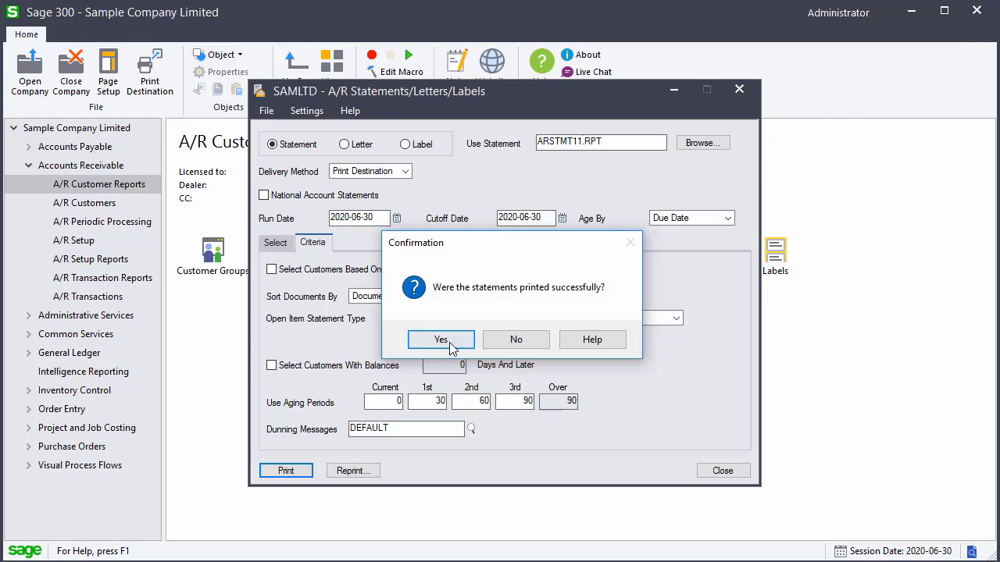
{"action": "left_click", "coordinate": [441, 339]}
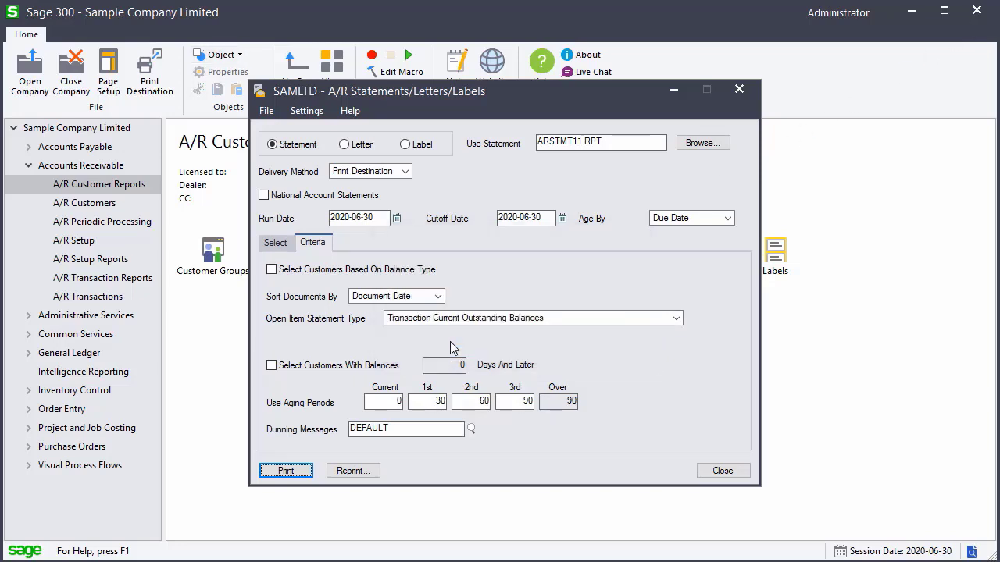